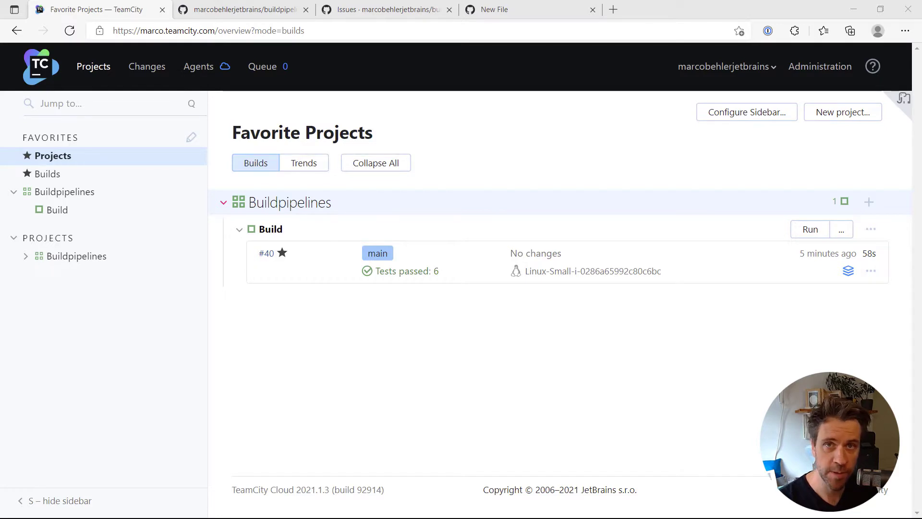
{"action": "mouse_move", "coordinate": [496, 125]}
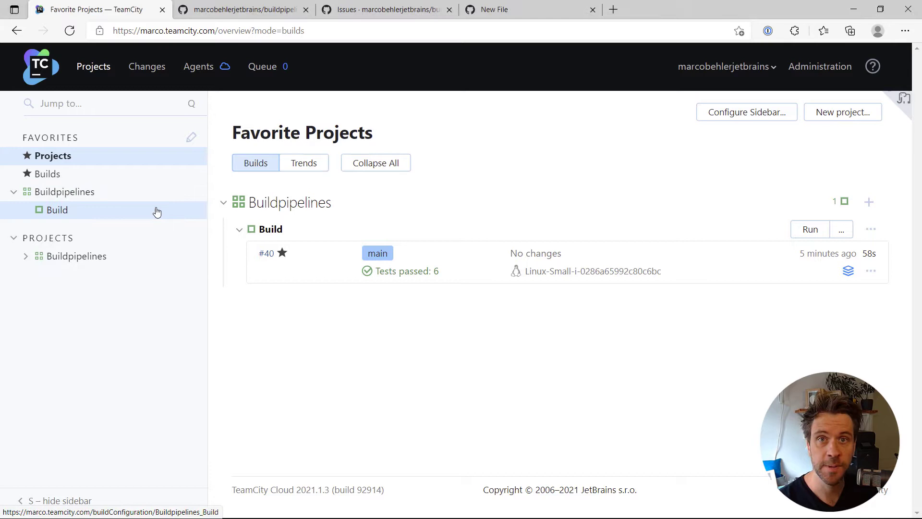
Step: Go to the Build configuration's settings and show its Build Features list
{"action": "left_click", "coordinate": [57, 209]}
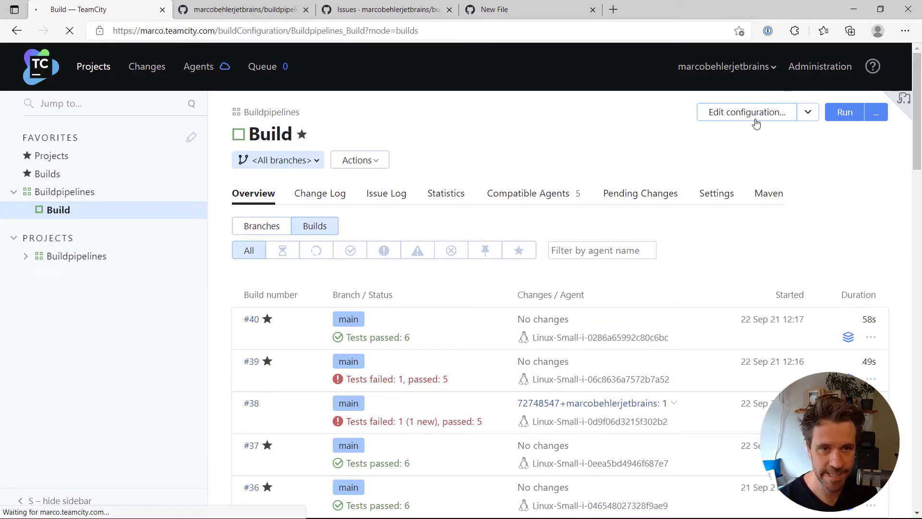
{"action": "left_click", "coordinate": [747, 112]}
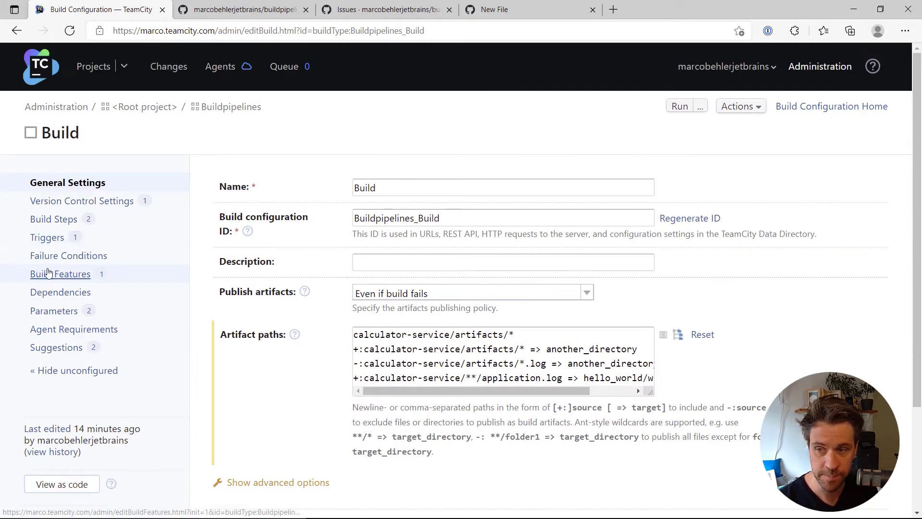
{"action": "left_click", "coordinate": [59, 273]}
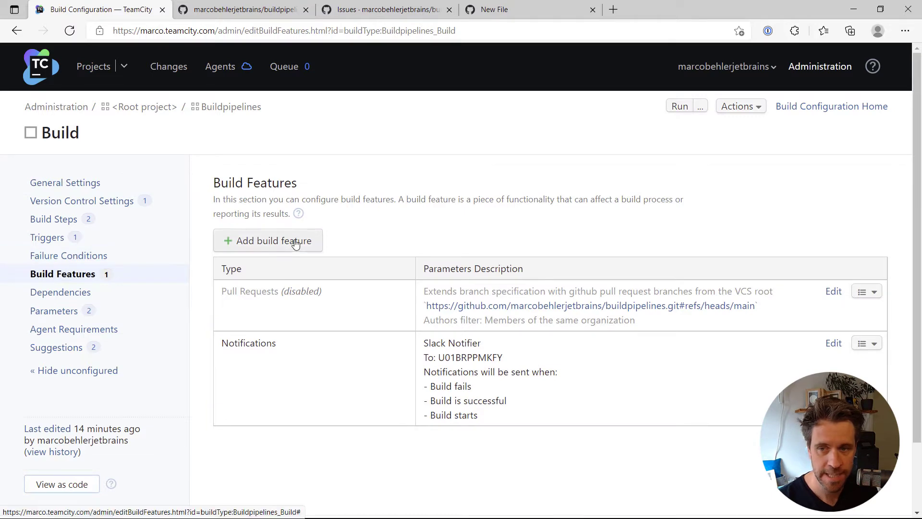
Step: Add a Commit status publisher with the buildpipelines VCS root and GitHub as publisher
{"action": "left_click", "coordinate": [268, 240]}
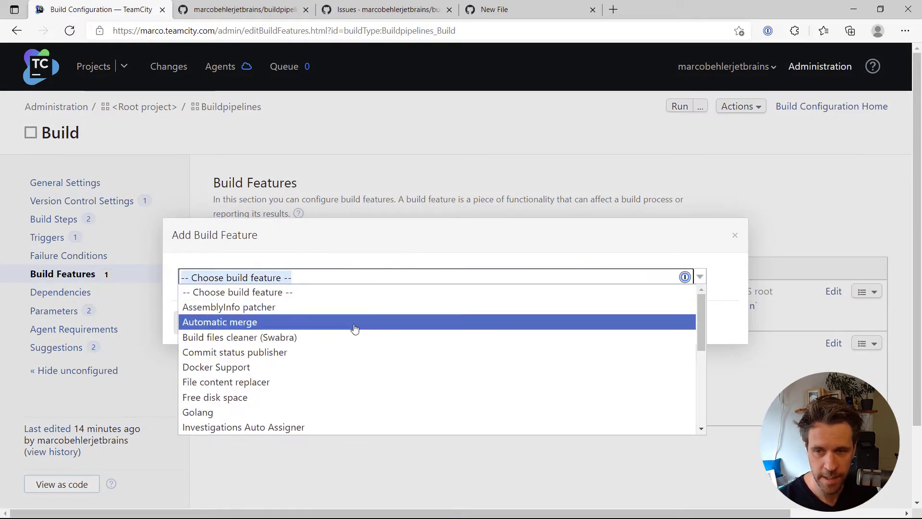
{"action": "left_click", "coordinate": [234, 352]}
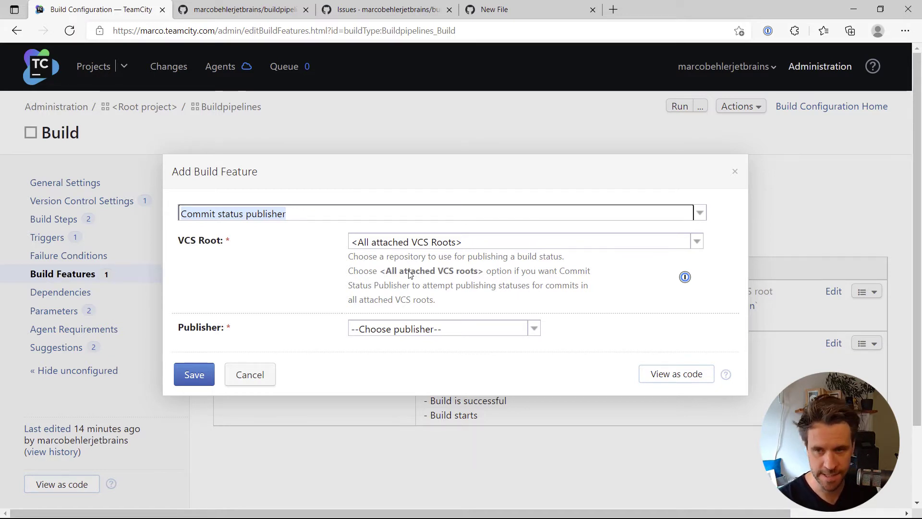
{"action": "left_click", "coordinate": [696, 242]}
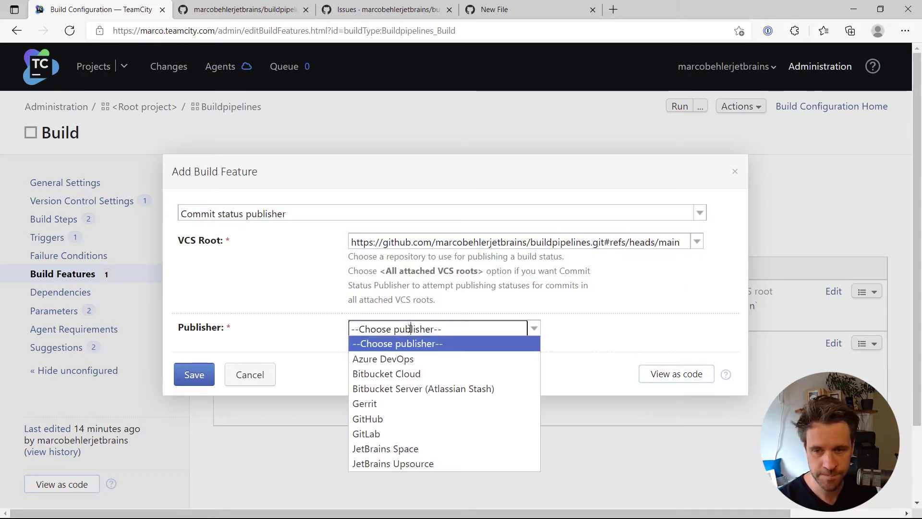
{"action": "left_click", "coordinate": [367, 418]}
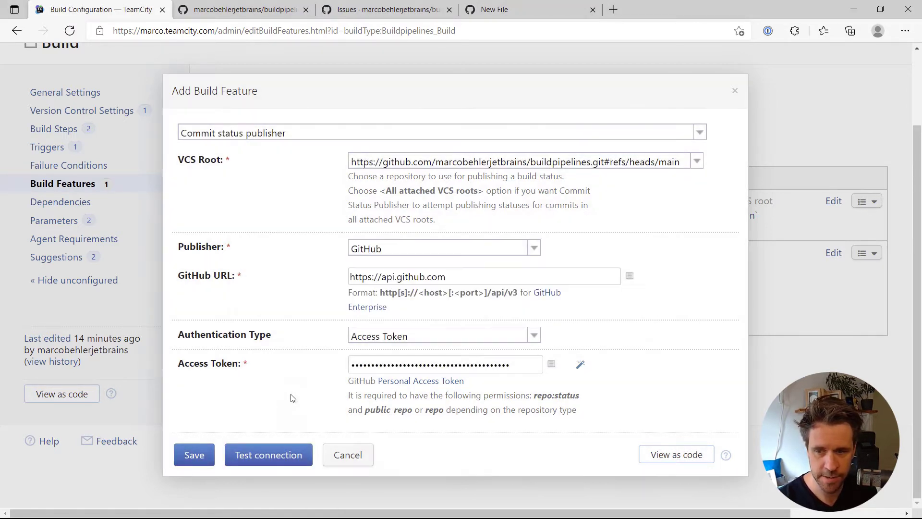
{"action": "left_click", "coordinate": [193, 454]}
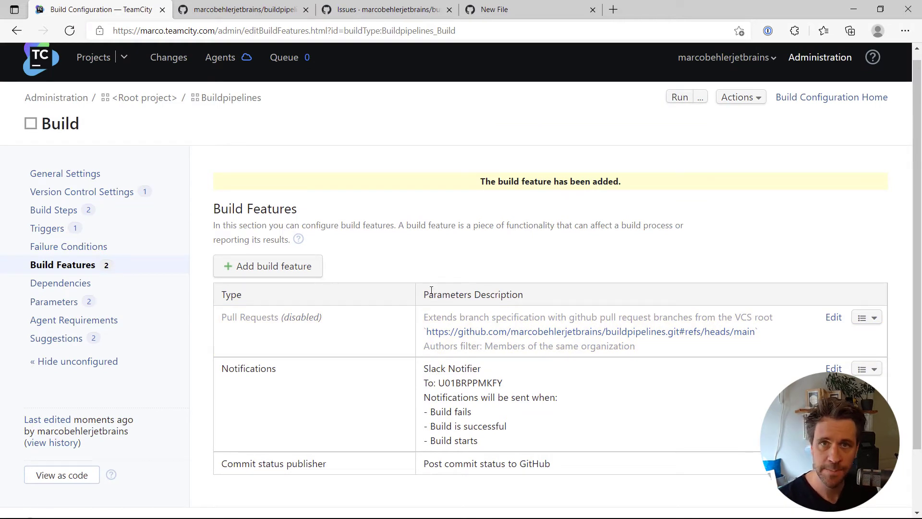
{"action": "mouse_move", "coordinate": [380, 290]}
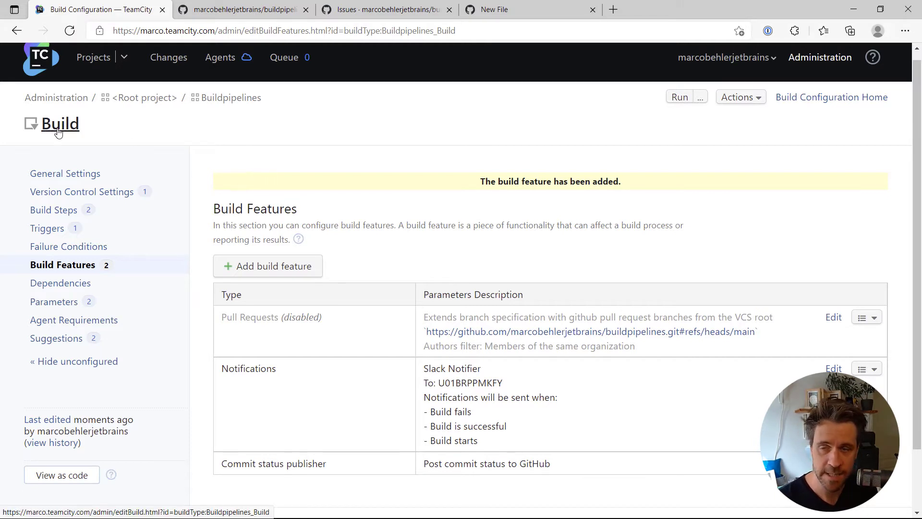
Step: Start a new issue tracker connection of type GitHub in the Buildpipelines project
{"action": "left_click", "coordinate": [230, 98]}
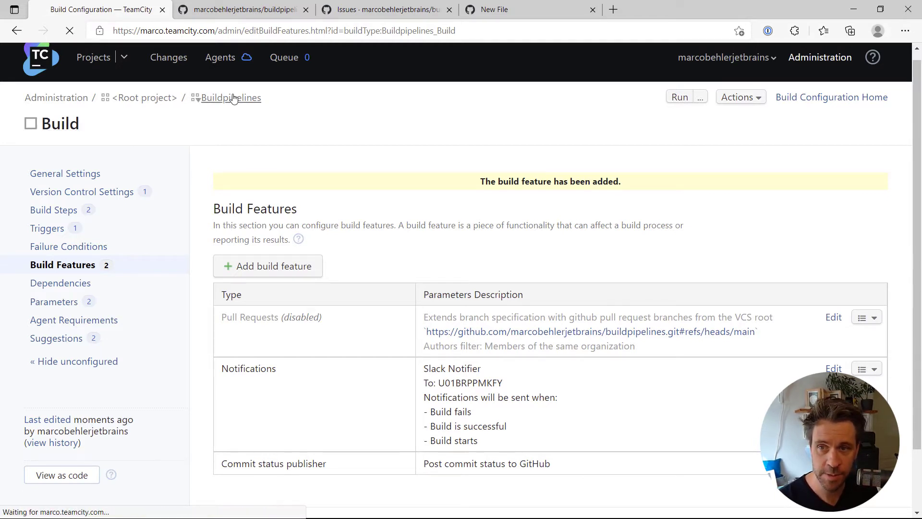
{"action": "left_click", "coordinate": [230, 98]}
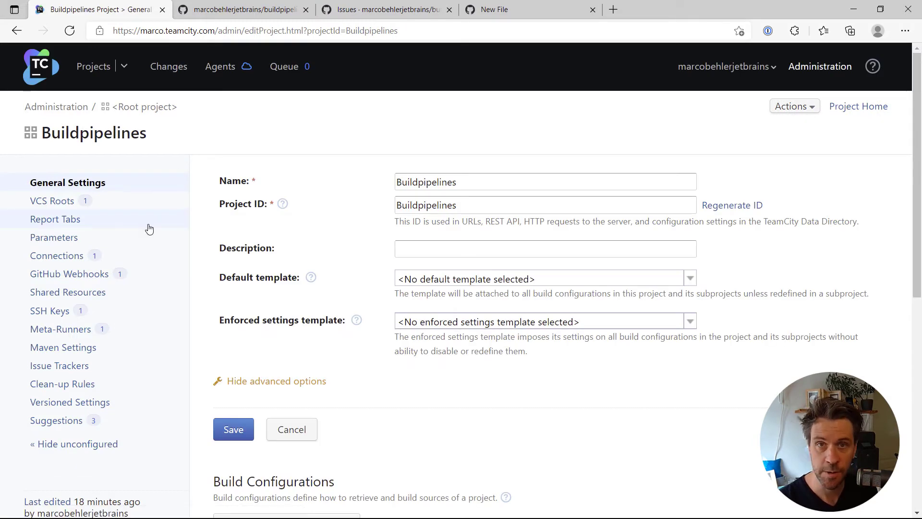
{"action": "left_click", "coordinate": [62, 365]}
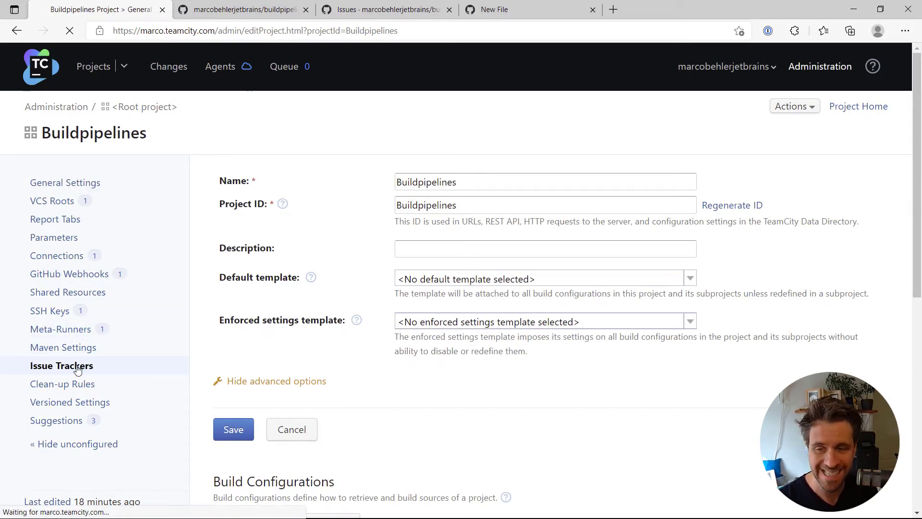
{"action": "left_click", "coordinate": [61, 365]}
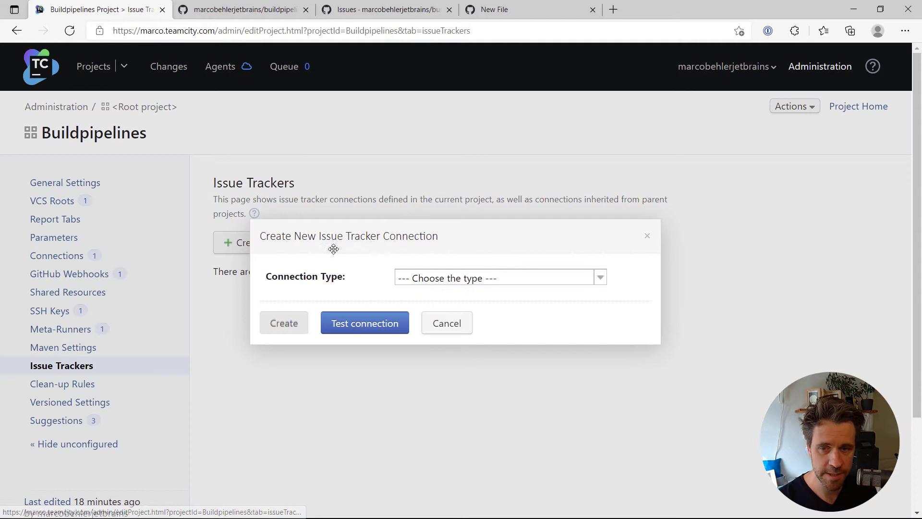
{"action": "left_click", "coordinate": [500, 277]}
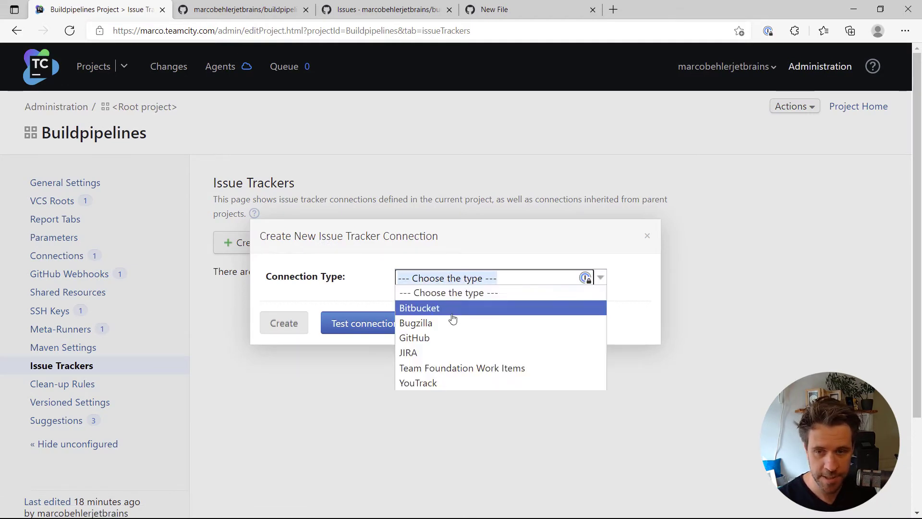
{"action": "left_click", "coordinate": [414, 337]}
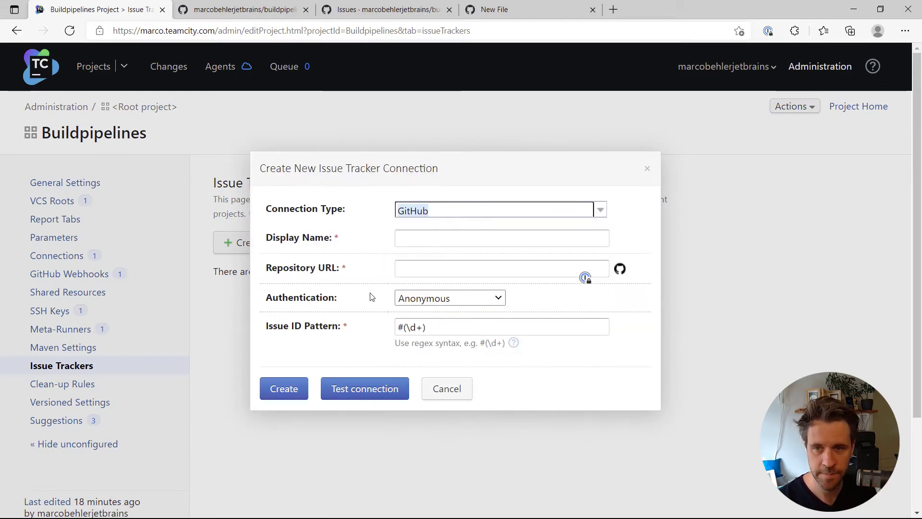
Step: Name it 'My personal G…', fetch the repository URL from GitHub, and choose Access Token authentication
{"action": "left_click", "coordinate": [501, 237]}
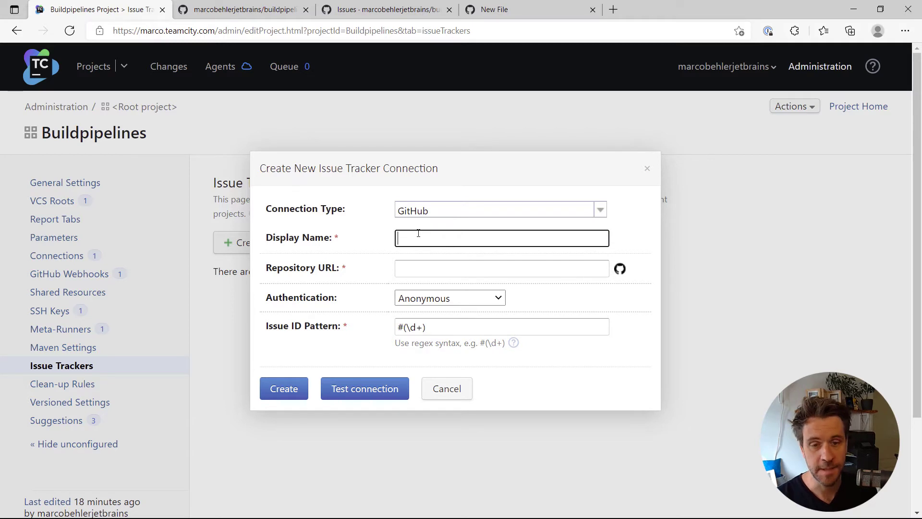
{"action": "type", "text": "My personal GitHub Issue T"}
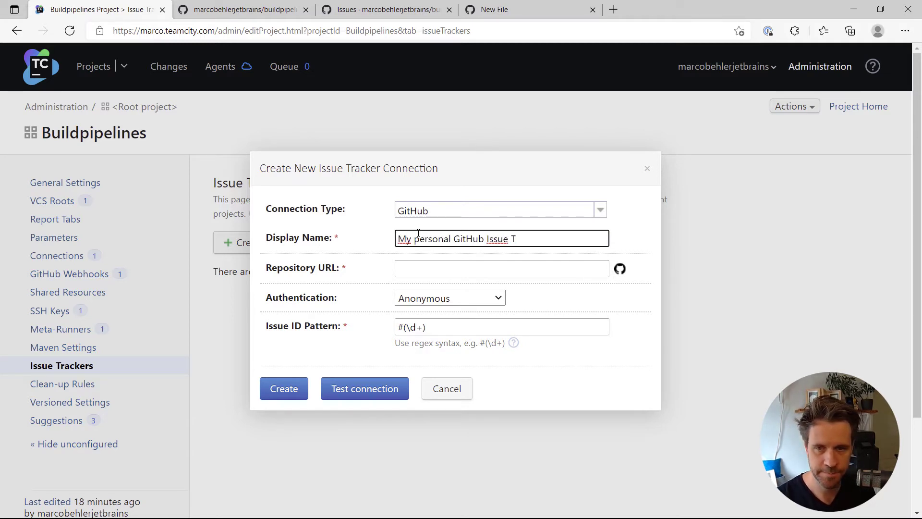
{"action": "left_click", "coordinate": [385, 10]}
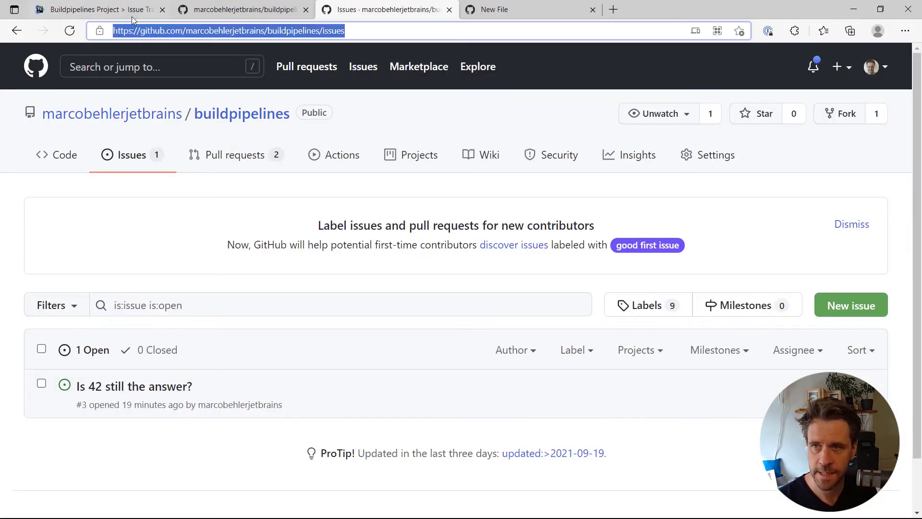
{"action": "left_click", "coordinate": [98, 10]}
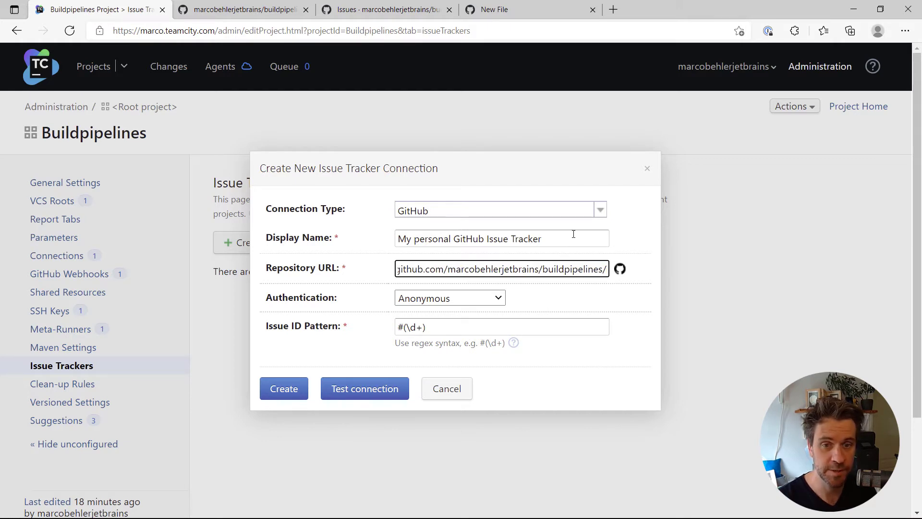
{"action": "left_click", "coordinate": [449, 298]}
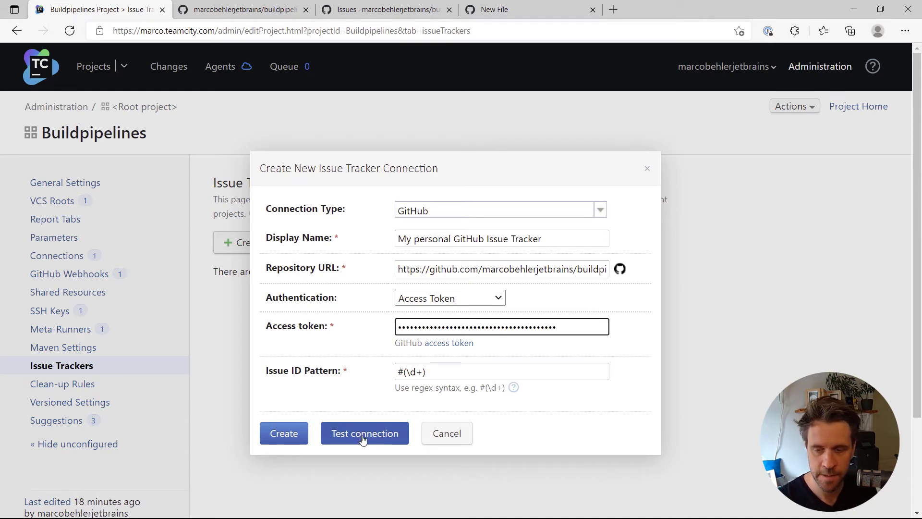
Step: Test the connection against issue 3, confirm success, and return to the project overview
{"action": "left_click", "coordinate": [364, 433]}
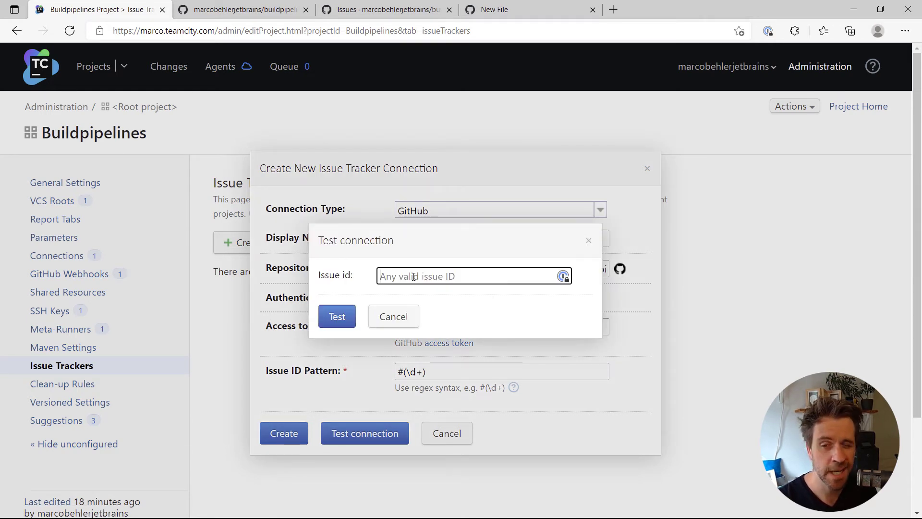
{"action": "type", "text": "3"}
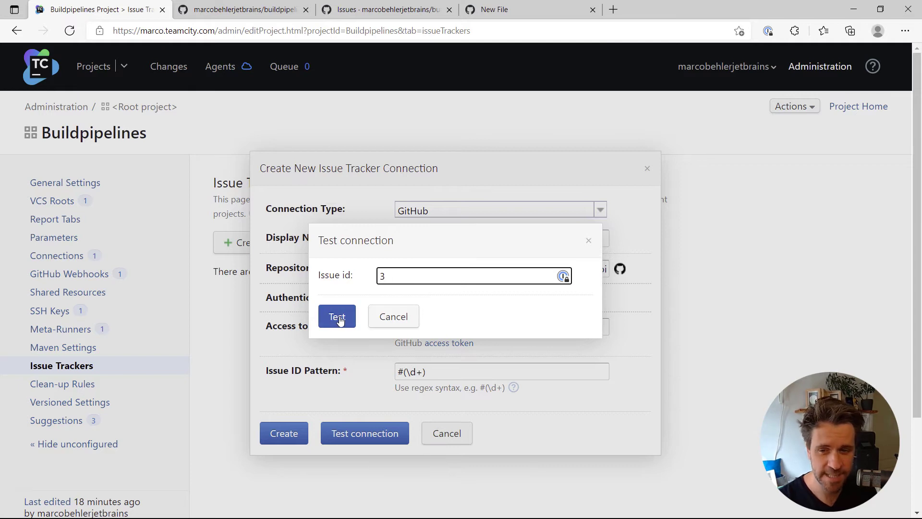
{"action": "left_click", "coordinate": [336, 316]}
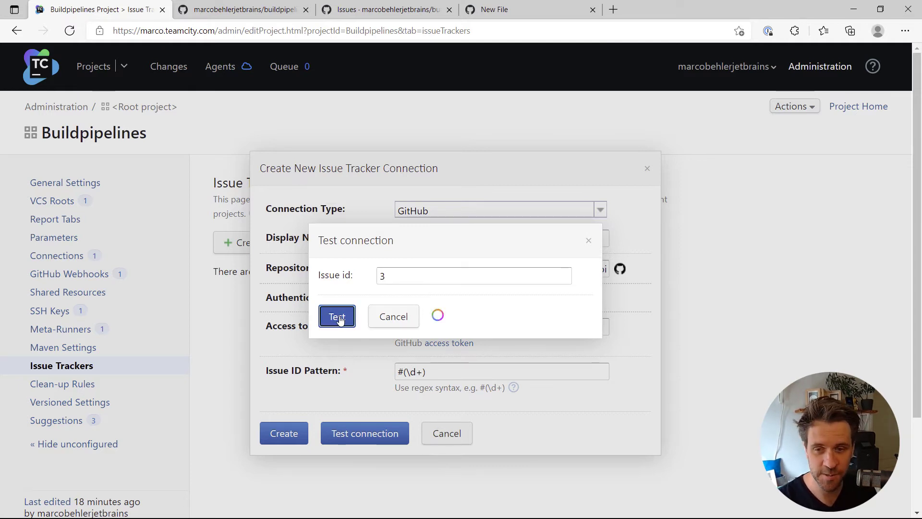
{"action": "left_click", "coordinate": [337, 316]}
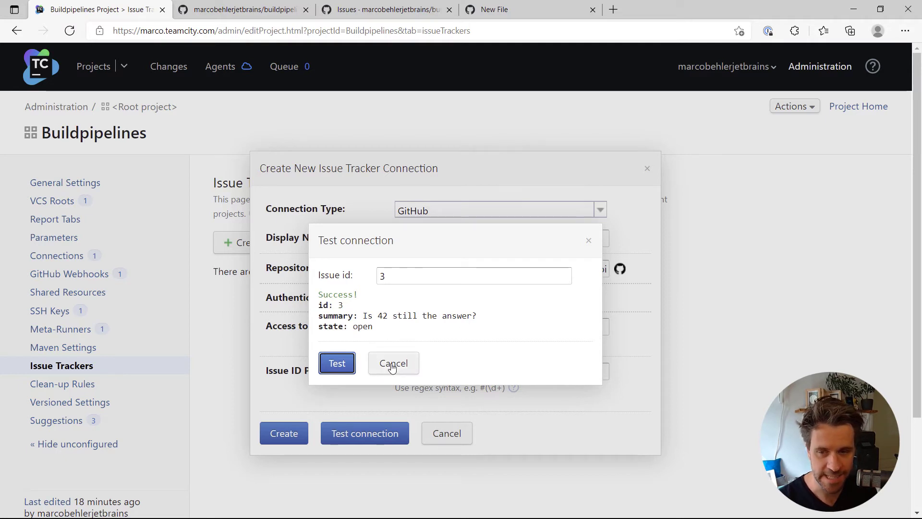
{"action": "left_click", "coordinate": [284, 434]}
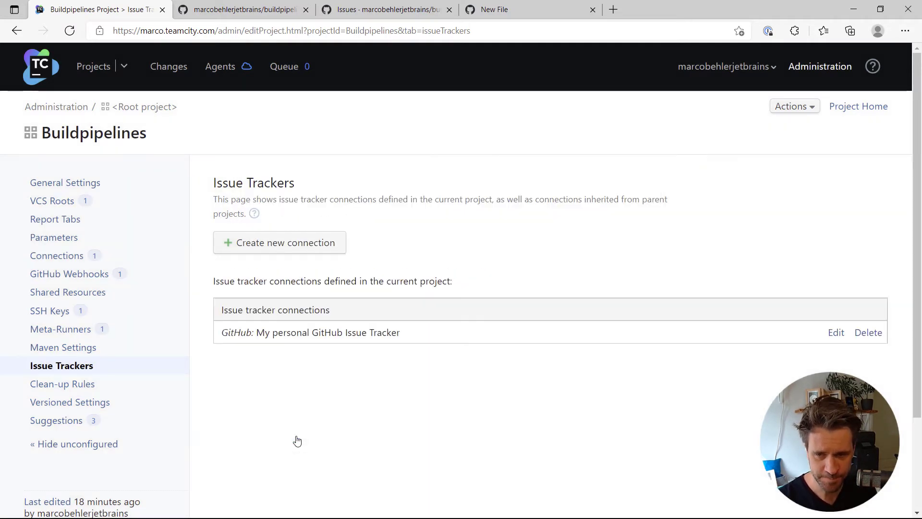
{"action": "mouse_move", "coordinate": [361, 340]}
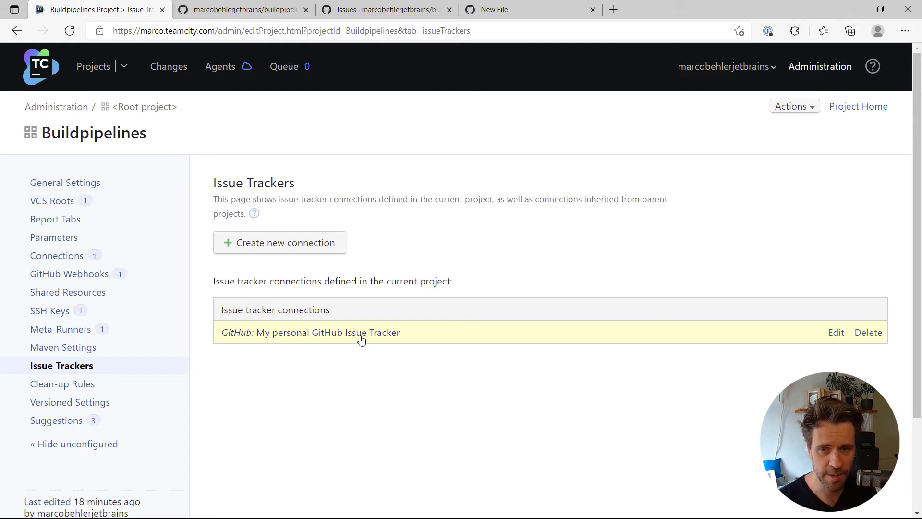
{"action": "left_click", "coordinate": [93, 66]}
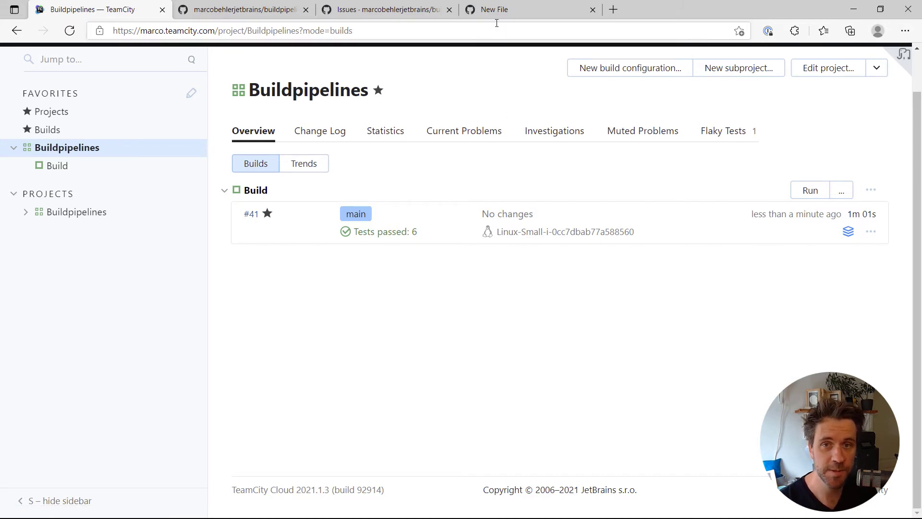
Step: Commit githubtest.txt to main with message '#3 Demonstrating GitHub Integration' and return to TeamCity
{"action": "left_click", "coordinate": [524, 10]}
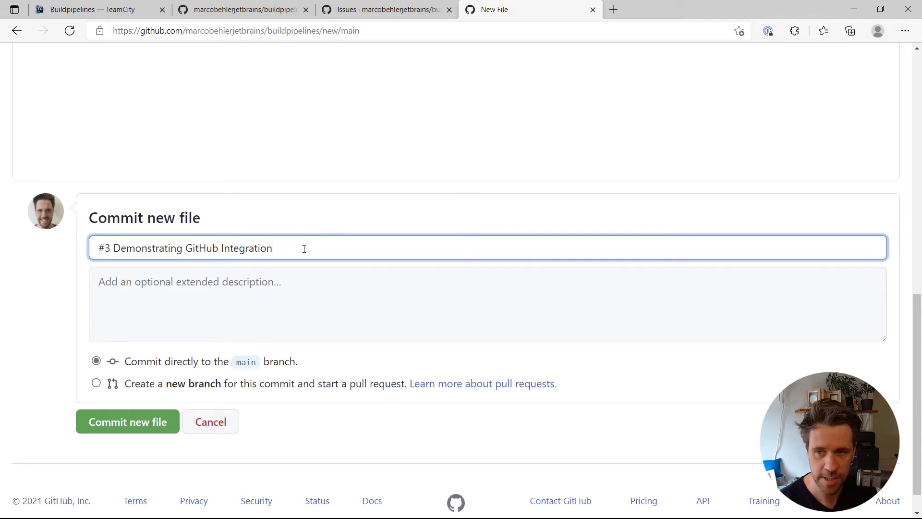
{"action": "triple_click", "coordinate": [185, 248]}
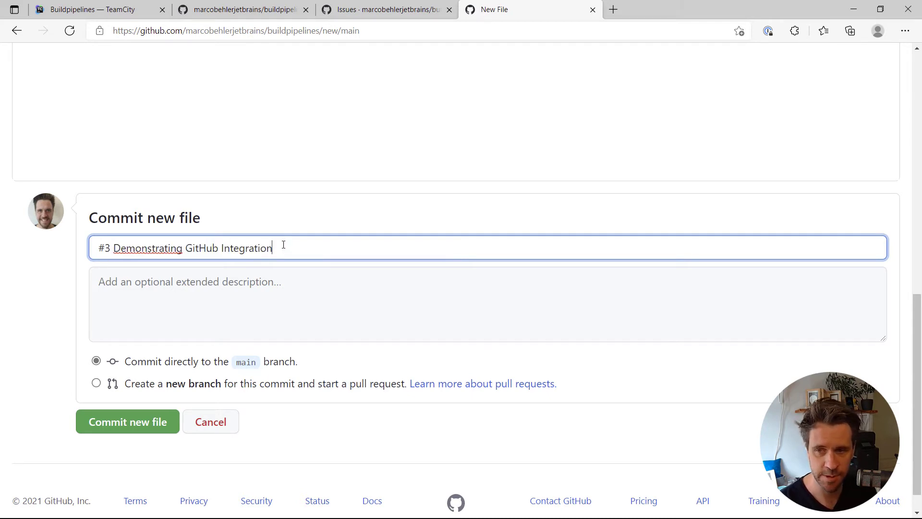
{"action": "left_click", "coordinate": [126, 421]}
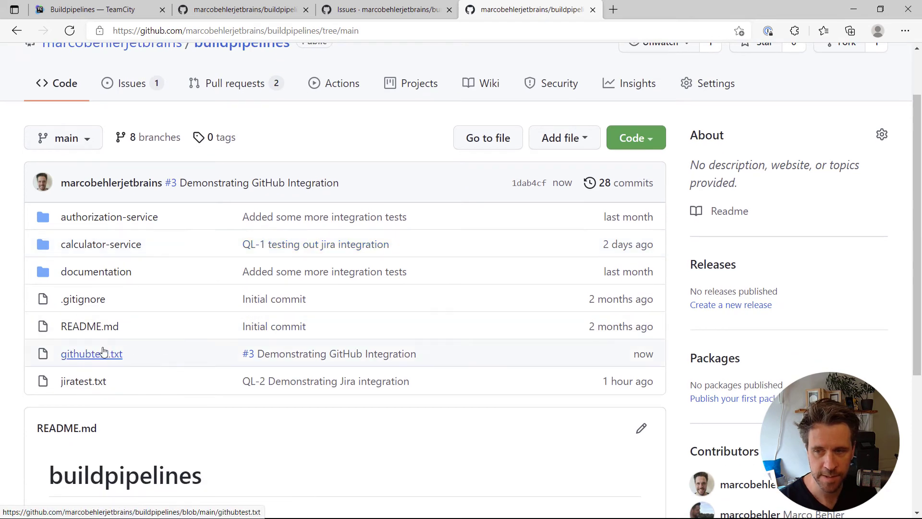
{"action": "mouse_move", "coordinate": [117, 357]}
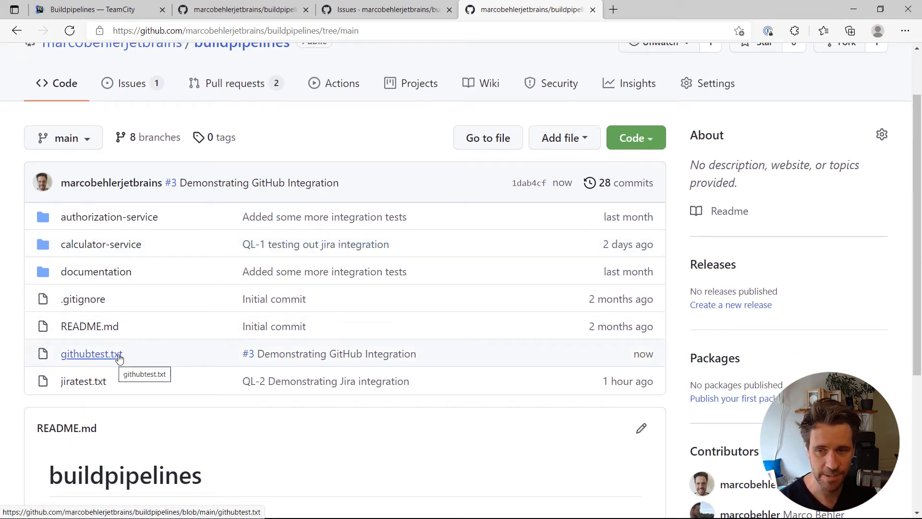
{"action": "left_click", "coordinate": [88, 9]}
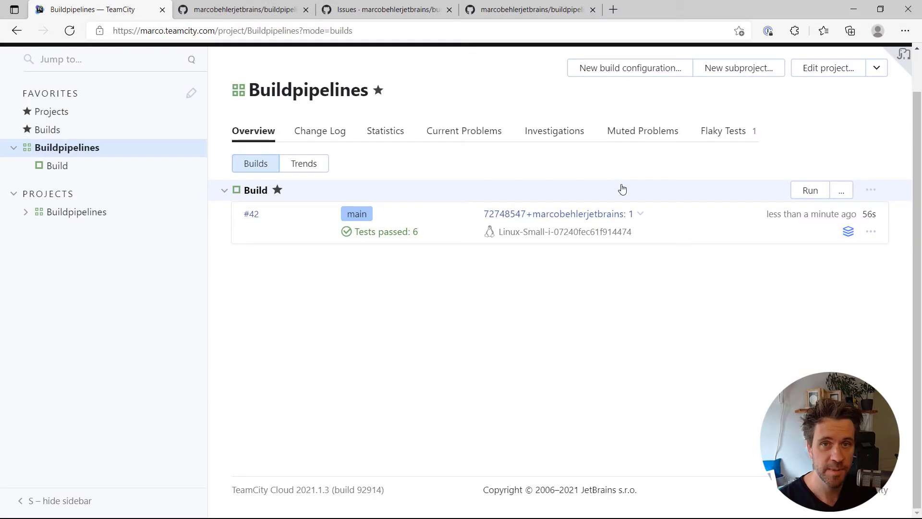
Step: View build #42's changes and follow its #3 link to the GitHub issue in a new tab
{"action": "left_click", "coordinate": [251, 213]}
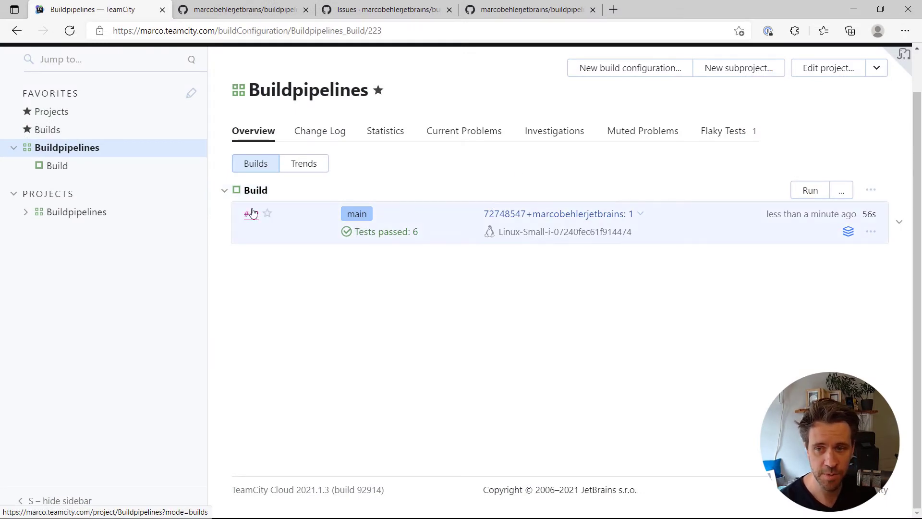
{"action": "left_click", "coordinate": [249, 214]}
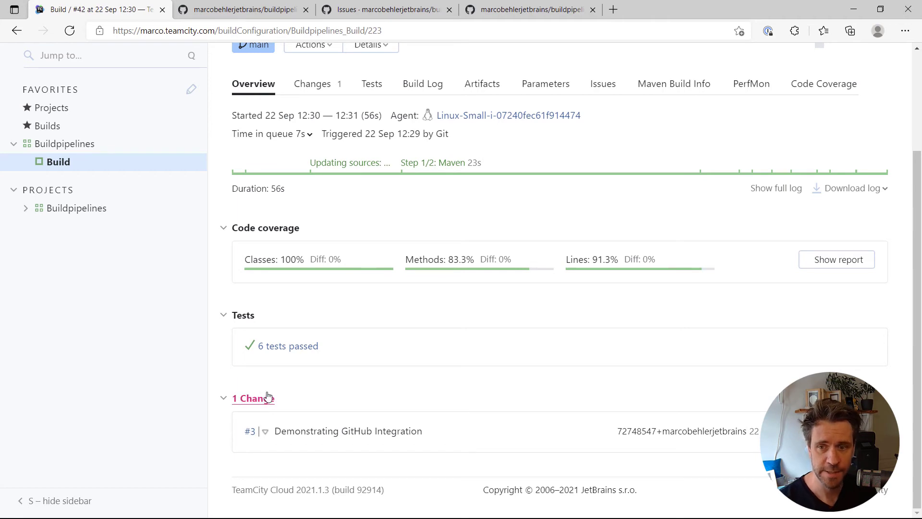
{"action": "left_click", "coordinate": [348, 430]}
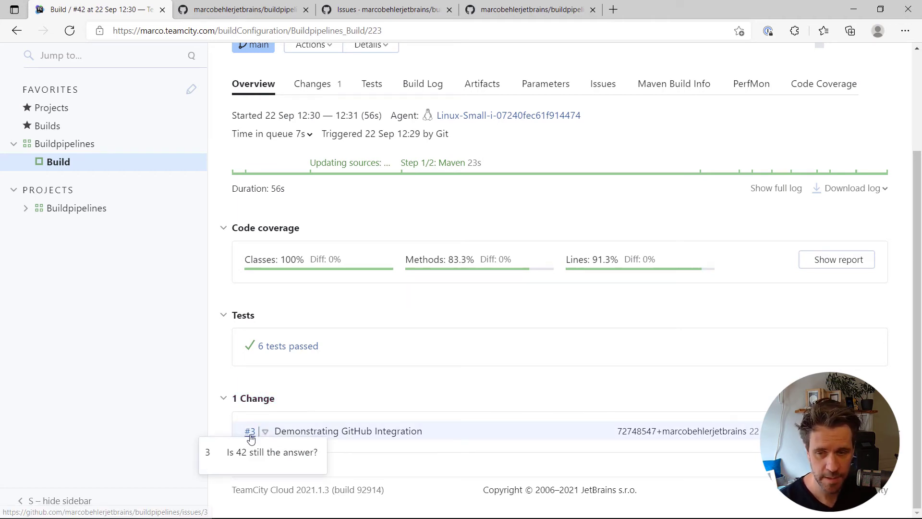
{"action": "right_click", "coordinate": [250, 431]}
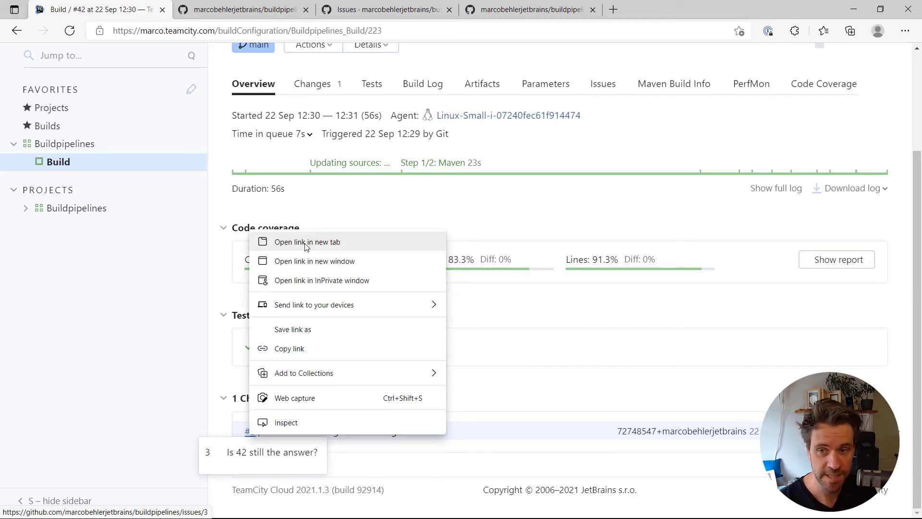
{"action": "left_click", "coordinate": [307, 242]}
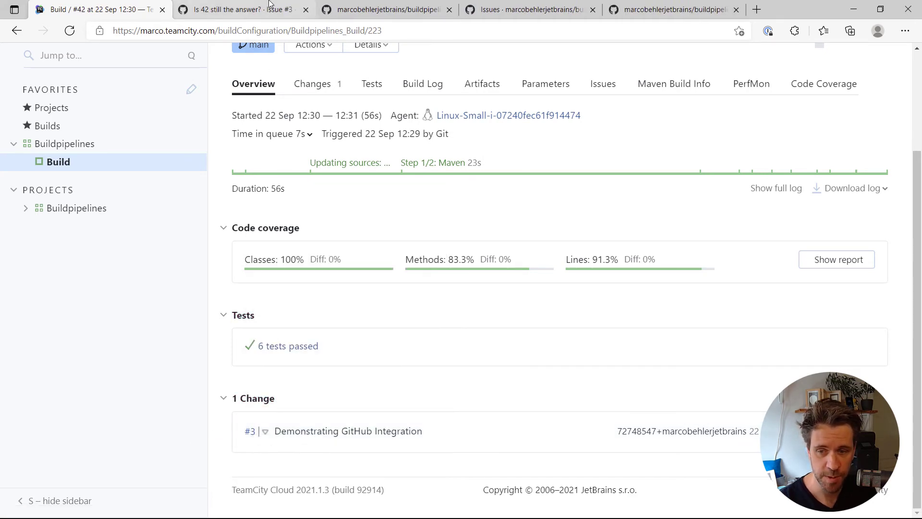
{"action": "left_click", "coordinate": [242, 9]}
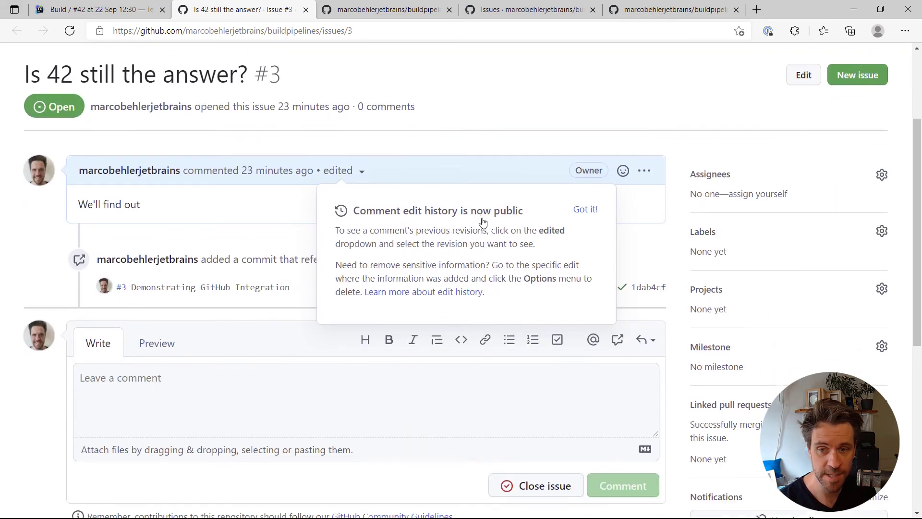
Step: Check the commit's passed TeamCity build status on issue #3 and follow its Details link
{"action": "left_click", "coordinate": [585, 209]}
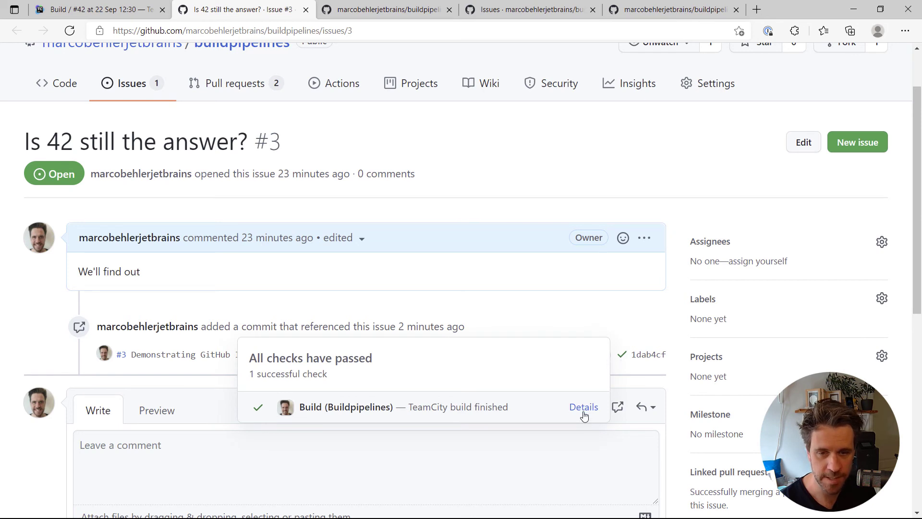
{"action": "left_click", "coordinate": [583, 407]}
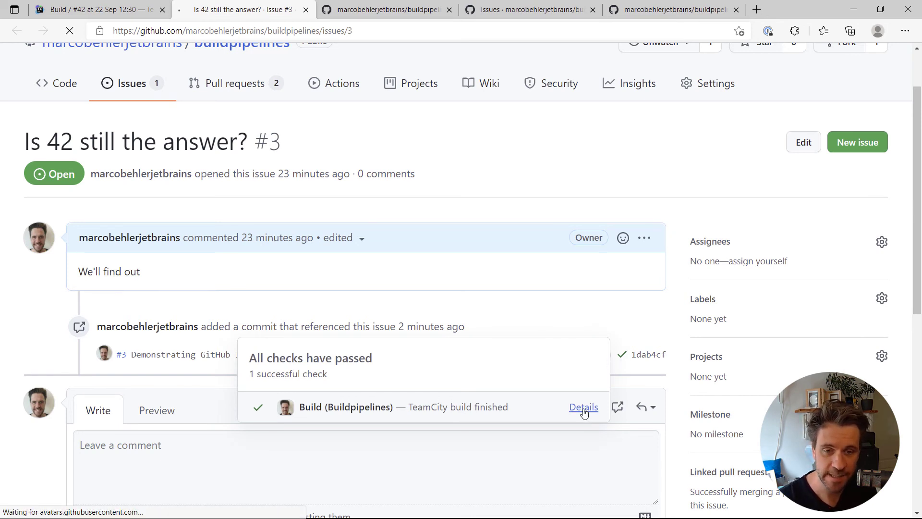
{"action": "left_click", "coordinate": [583, 407]}
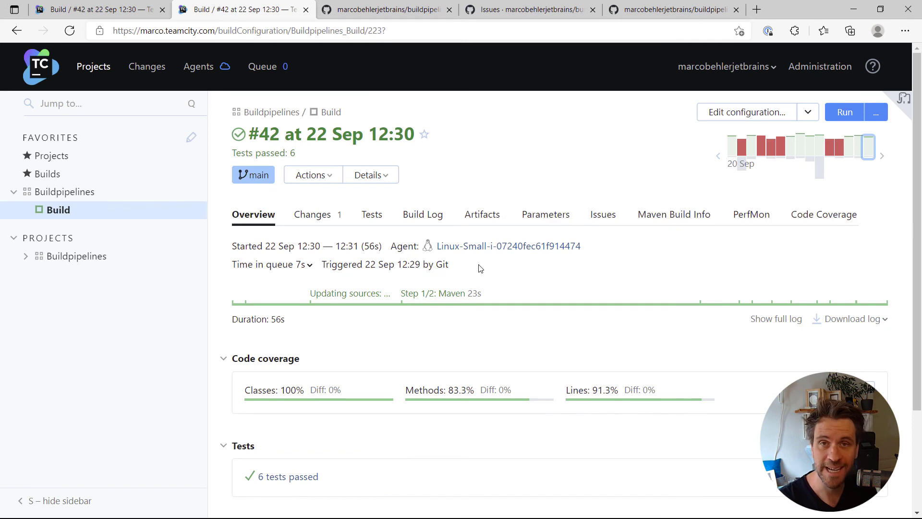
{"action": "mouse_move", "coordinate": [508, 218]}
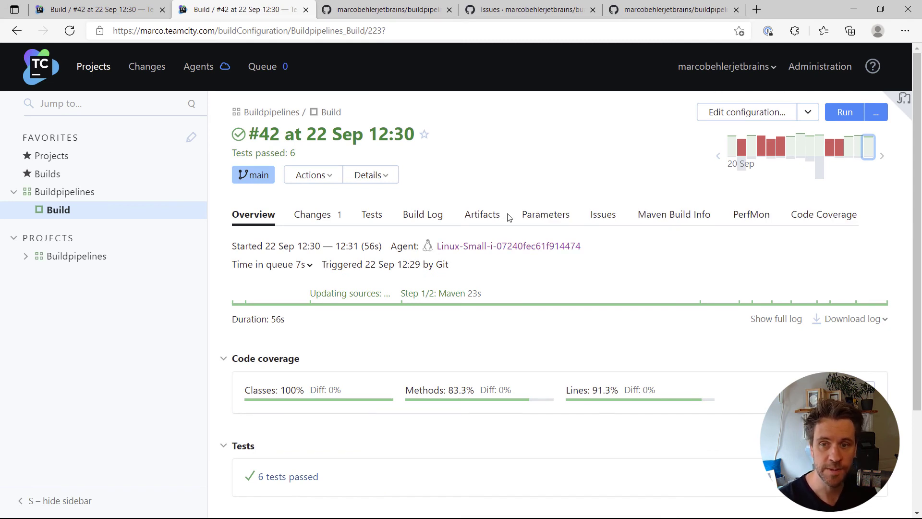
{"action": "mouse_move", "coordinate": [518, 205]}
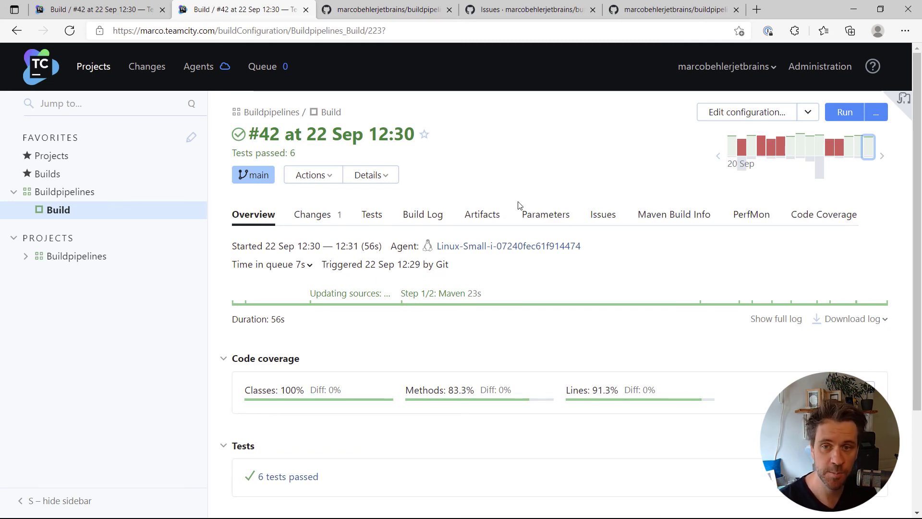